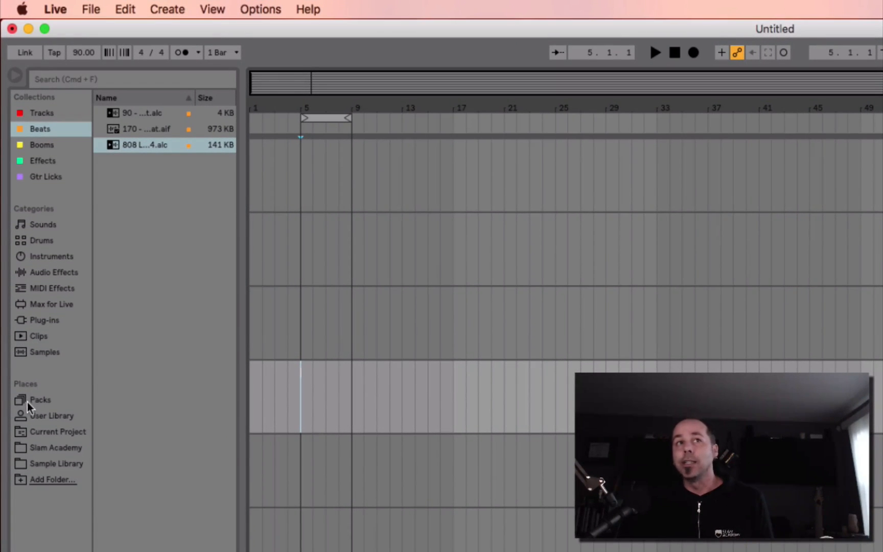
{"action": "mouse_move", "coordinate": [39, 172]}
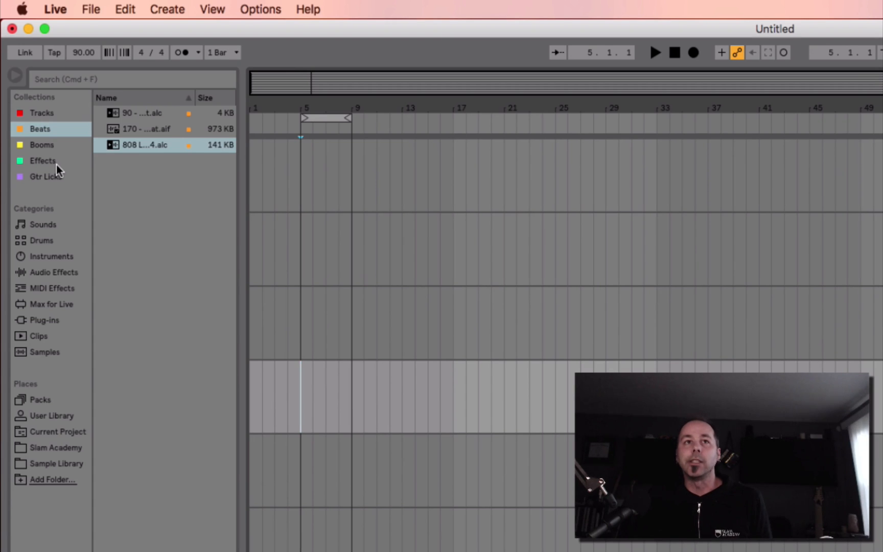
{"action": "mouse_move", "coordinate": [65, 163]}
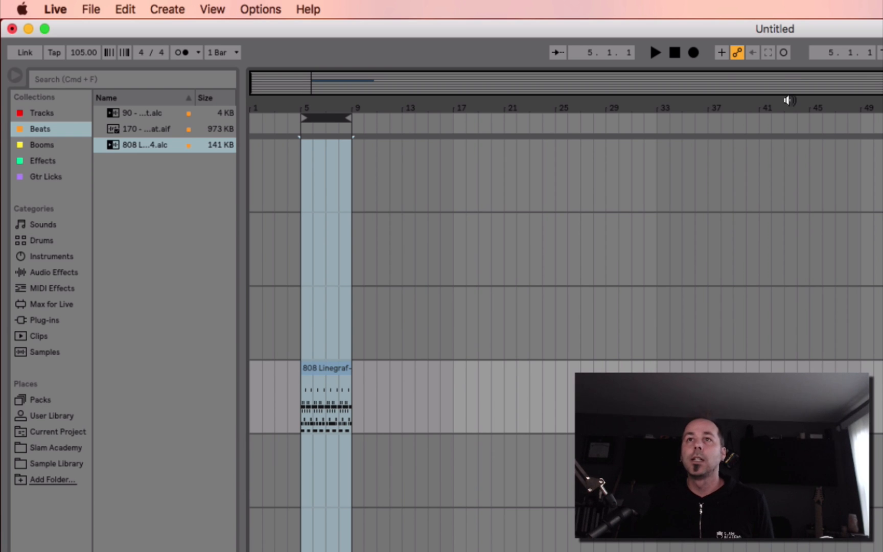
Audition the 808 beat clip placed in the arrangement at bars 5 to 9.
{"action": "left_click", "coordinate": [655, 52]}
{"action": "type", "text": "89"}
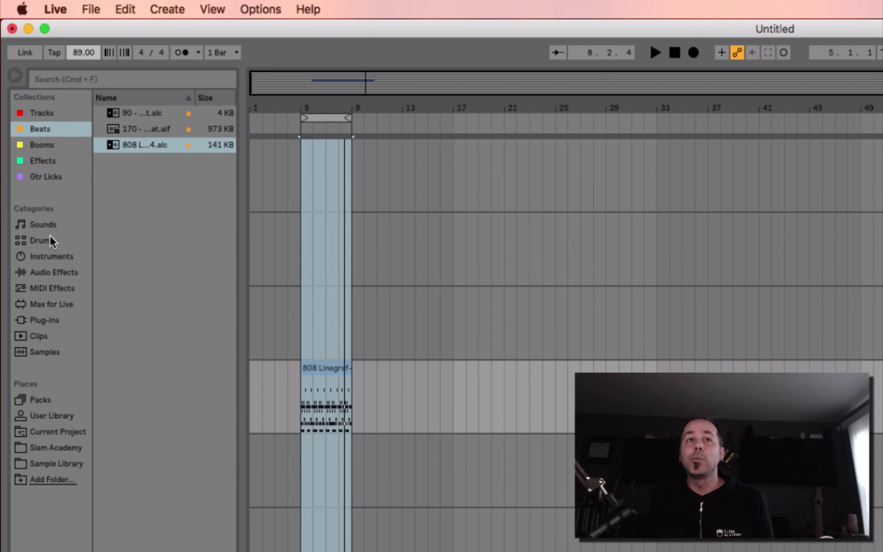
Browse Audio Effects to Beat Repeat and tag Fill In The Gaps for the Beats collection.
{"action": "left_click", "coordinate": [53, 272]}
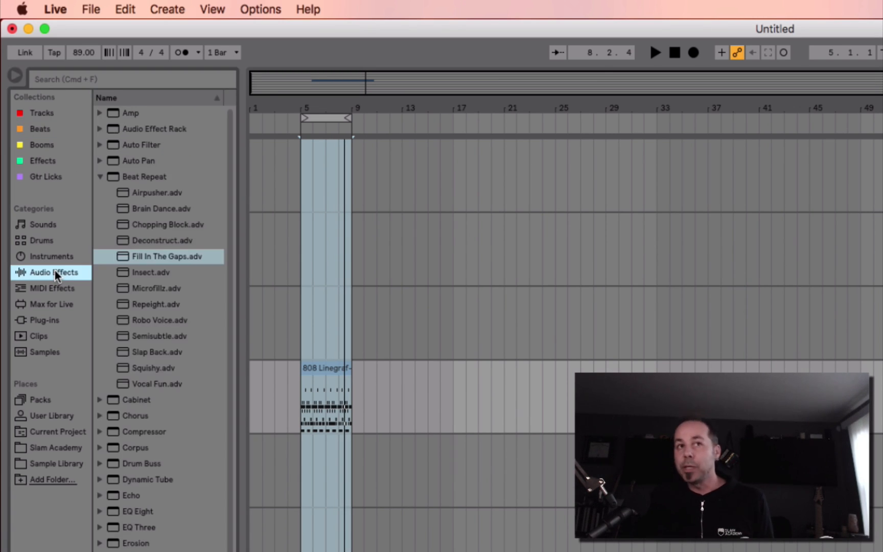
{"action": "mouse_move", "coordinate": [140, 249]}
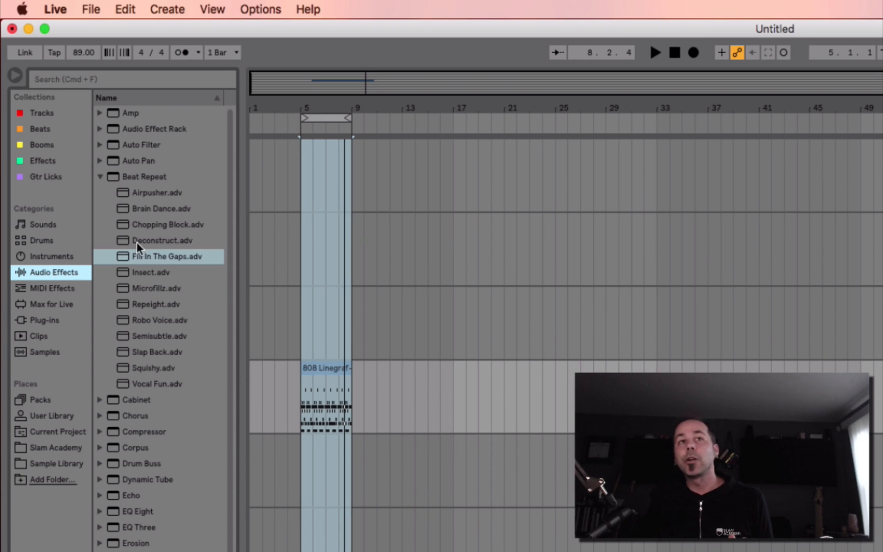
{"action": "mouse_move", "coordinate": [155, 265]}
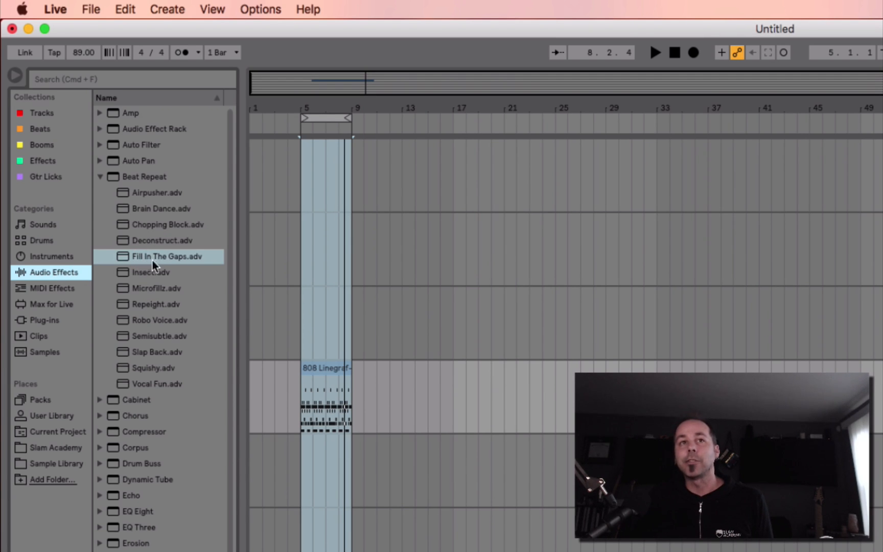
{"action": "mouse_move", "coordinate": [158, 265]}
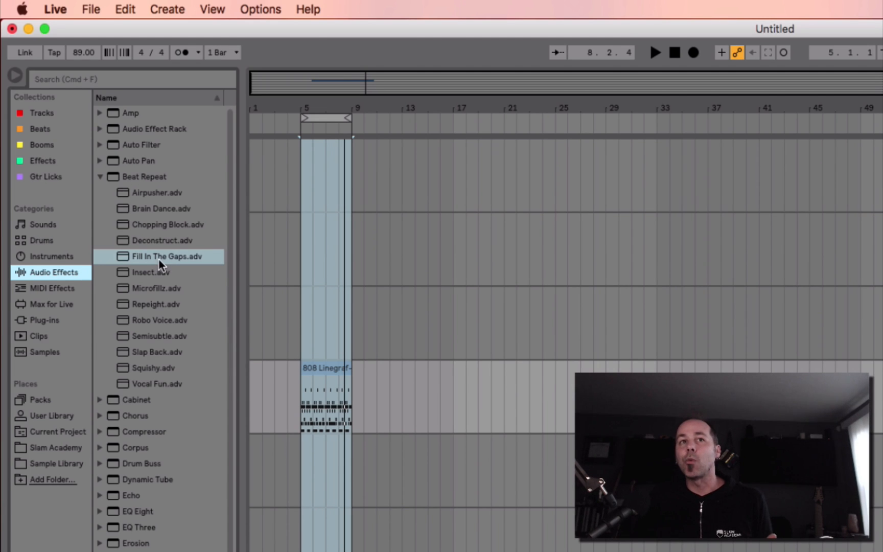
{"action": "right_click", "coordinate": [164, 256]}
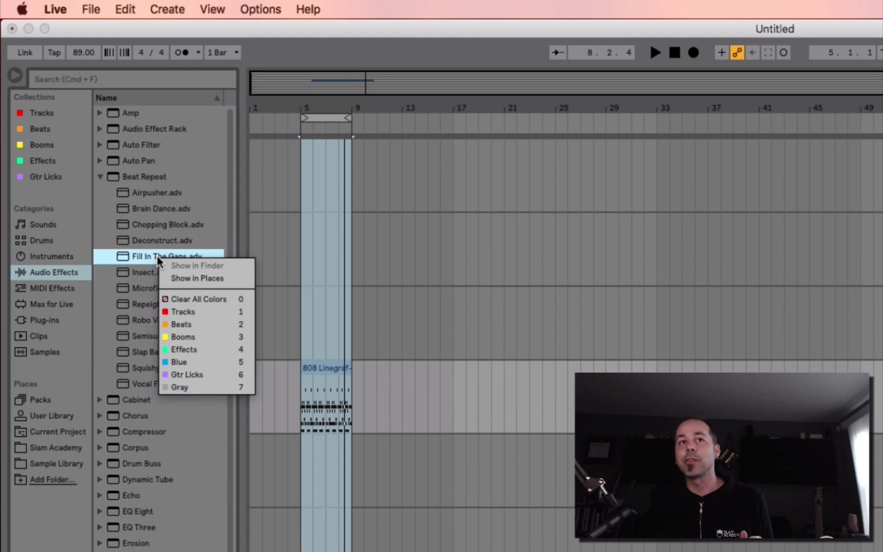
{"action": "mouse_move", "coordinate": [197, 277]}
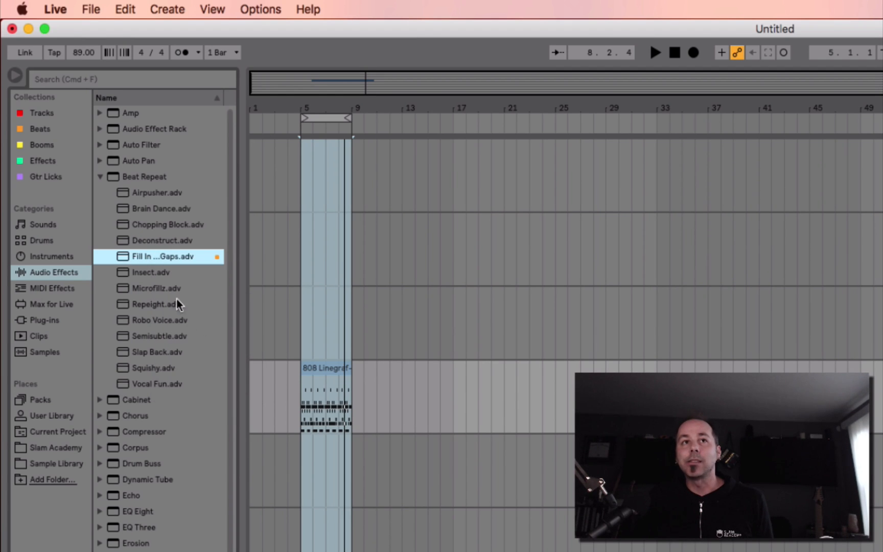
View the Beats collection, select the Fill In The Gaps preset, and toggle playback.
{"action": "left_click", "coordinate": [39, 128]}
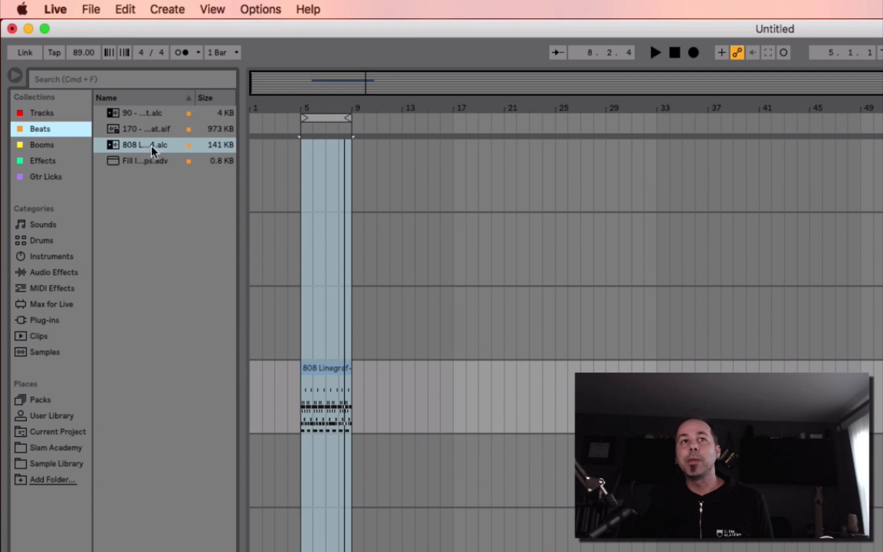
{"action": "mouse_move", "coordinate": [39, 163]}
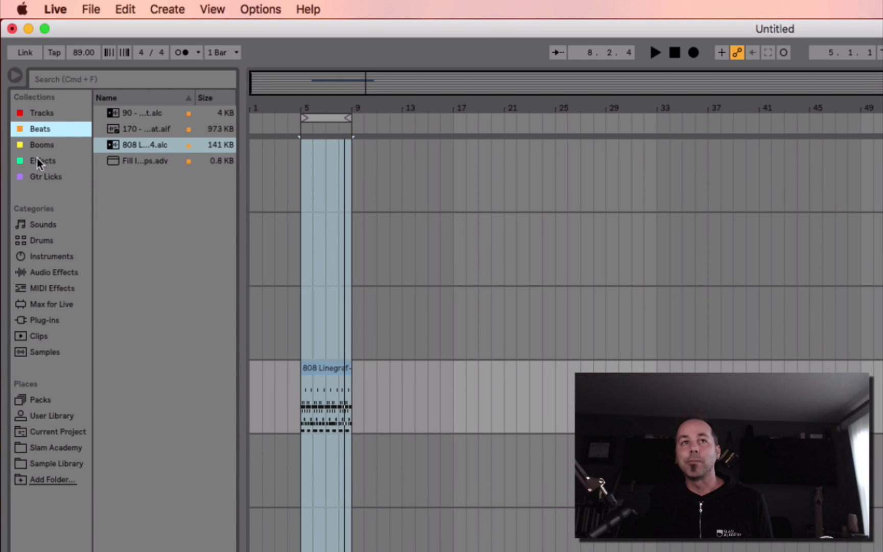
{"action": "mouse_move", "coordinate": [128, 167]}
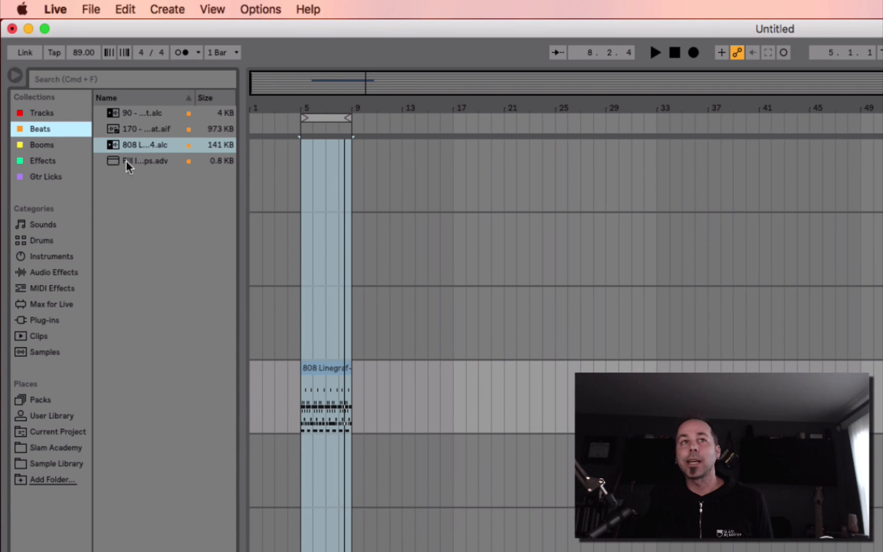
{"action": "left_click", "coordinate": [144, 161]}
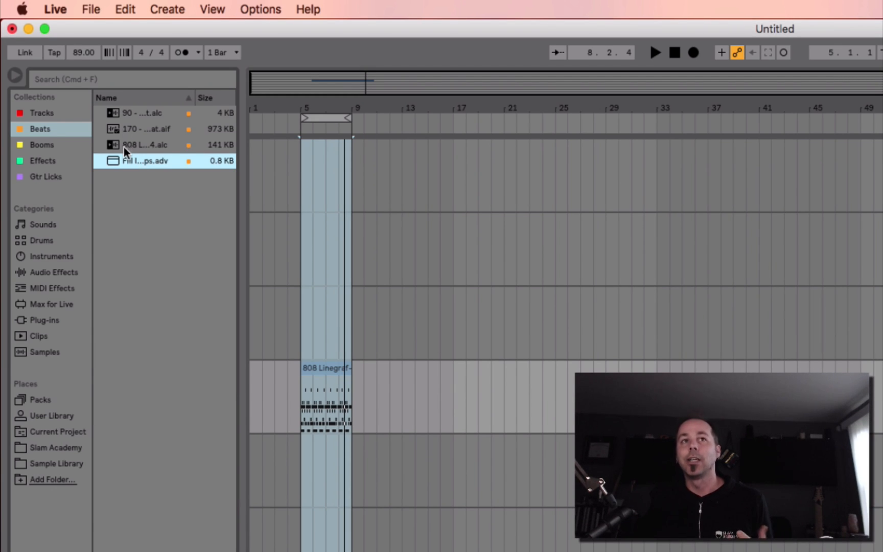
{"action": "mouse_move", "coordinate": [141, 153]}
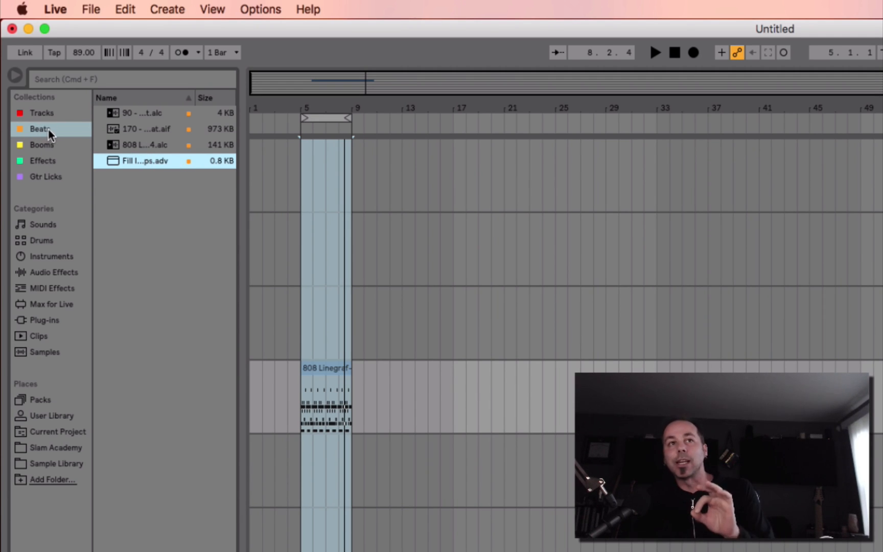
{"action": "mouse_move", "coordinate": [54, 165]}
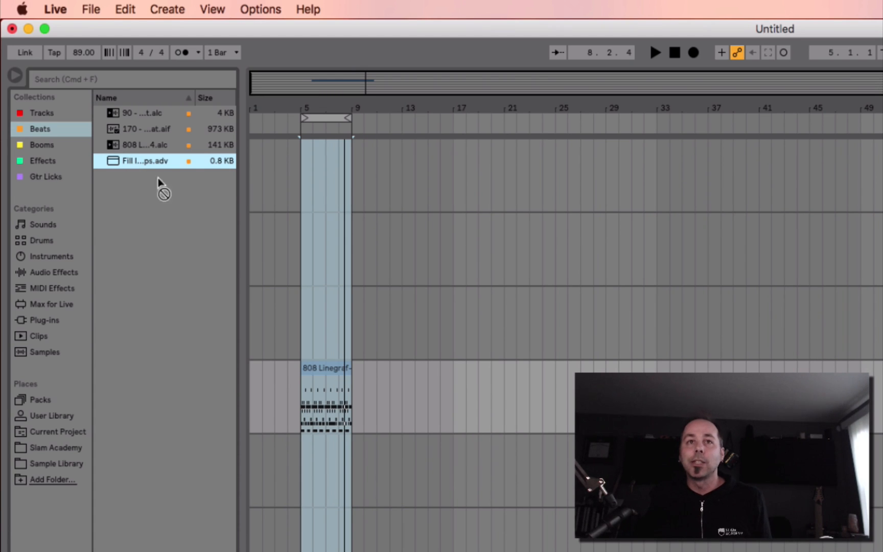
{"action": "left_click", "coordinate": [653, 52]}
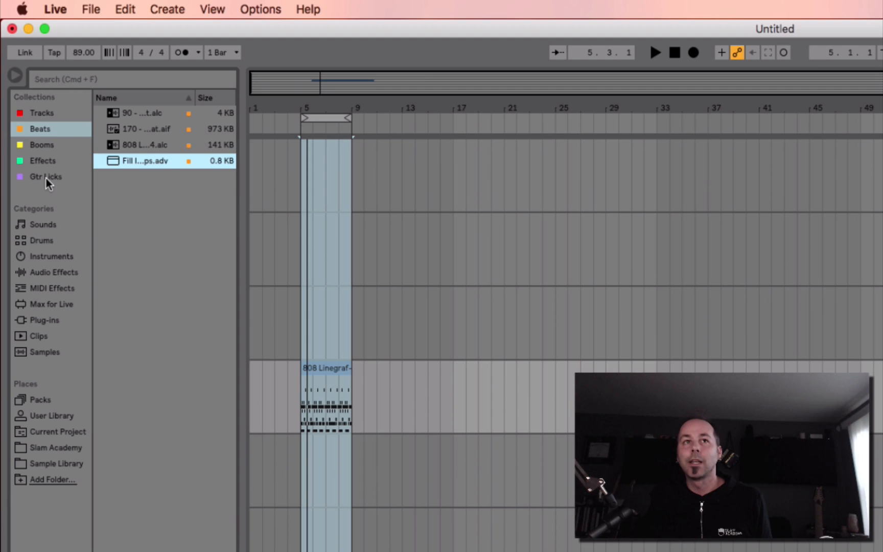
Open the Gtr Licks collection to reach the Gt3 Punk Emaj 170bpm clip.
{"action": "left_click", "coordinate": [45, 176]}
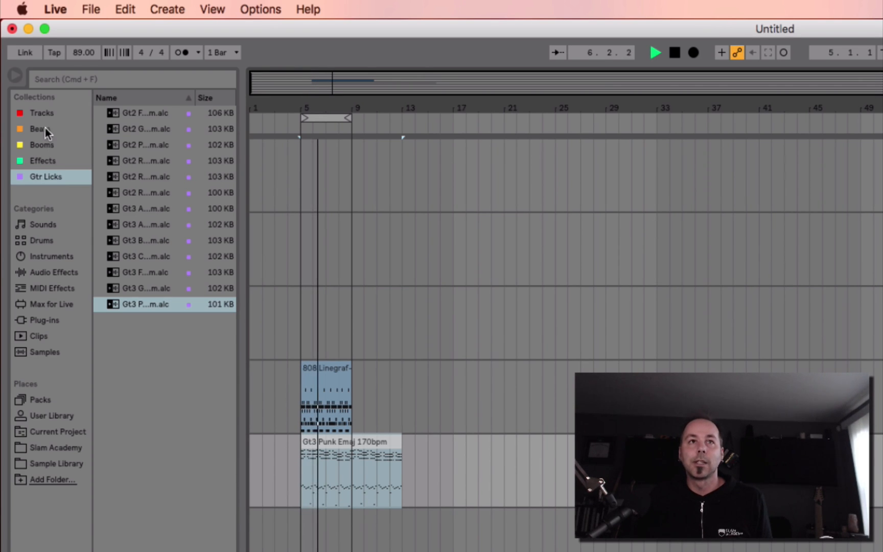
Return to the Beats collection to fetch the 170 - Spanky beat.
{"action": "left_click", "coordinate": [40, 128]}
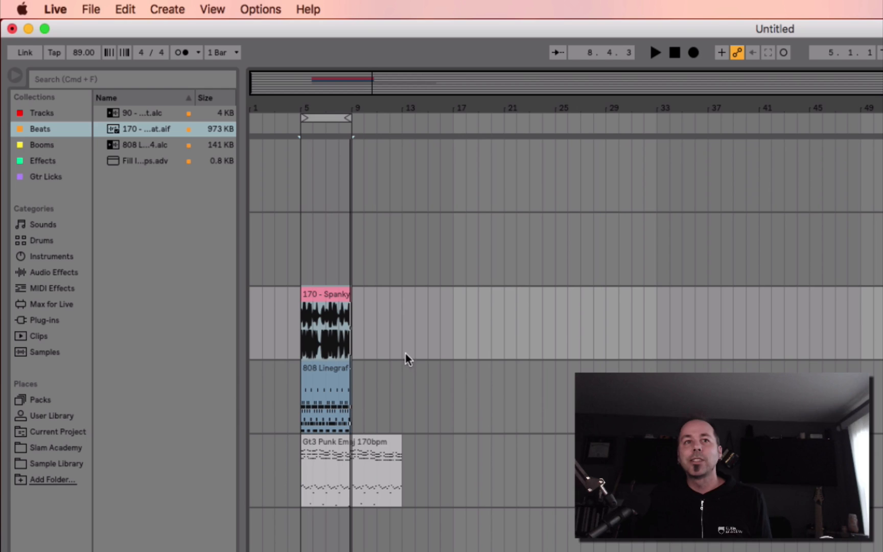
{"action": "mouse_move", "coordinate": [125, 242]}
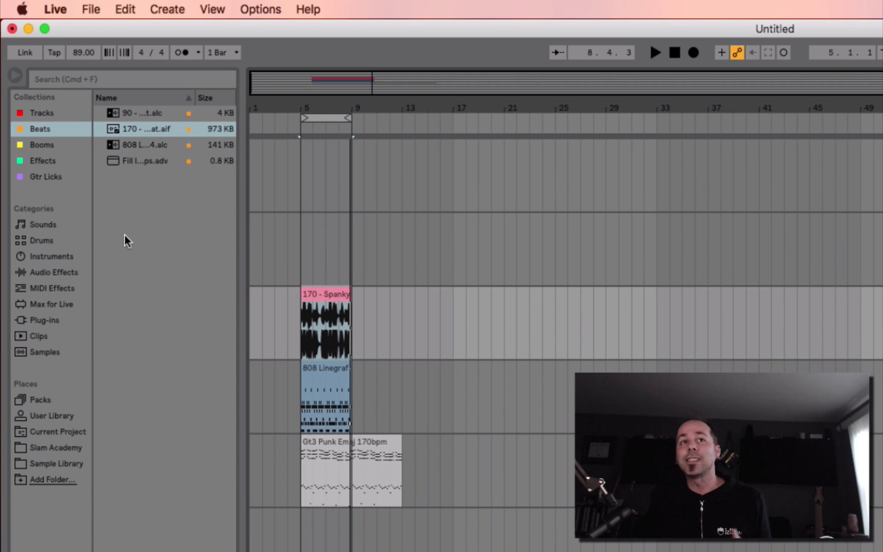
{"action": "mouse_move", "coordinate": [33, 127]}
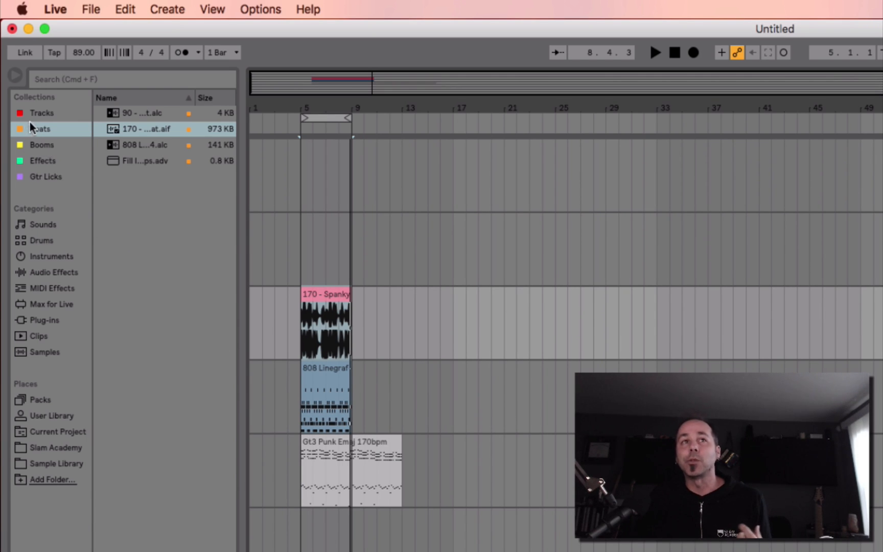